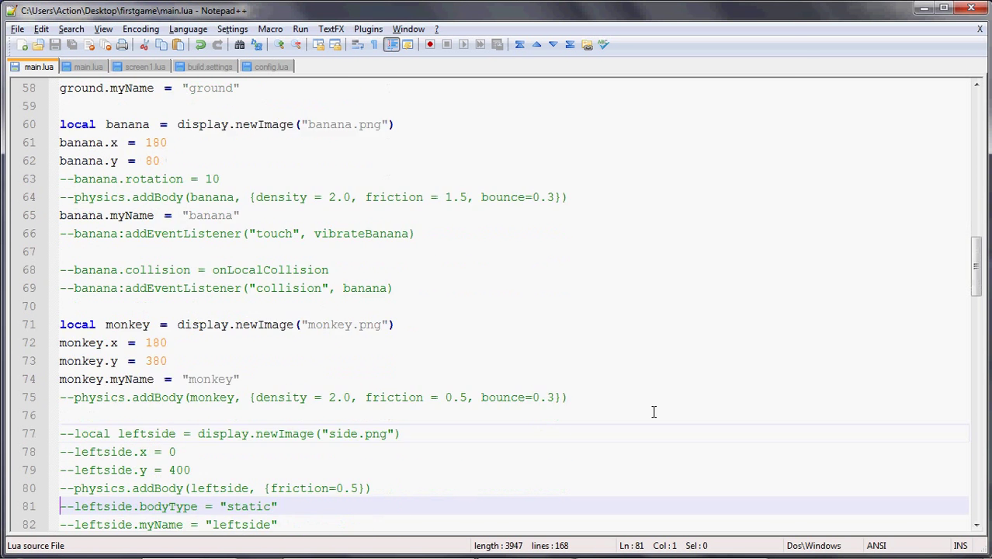
- Uncomment the leftside, rightside and scoreText display lines, keeping their physics lines commented
left_click(299, 28)
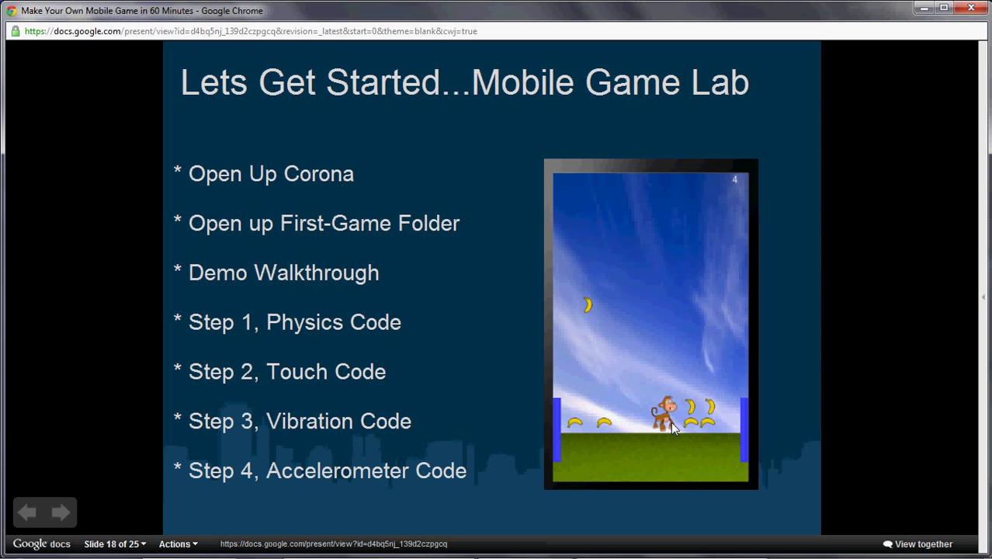
mouse_move(810, 425)
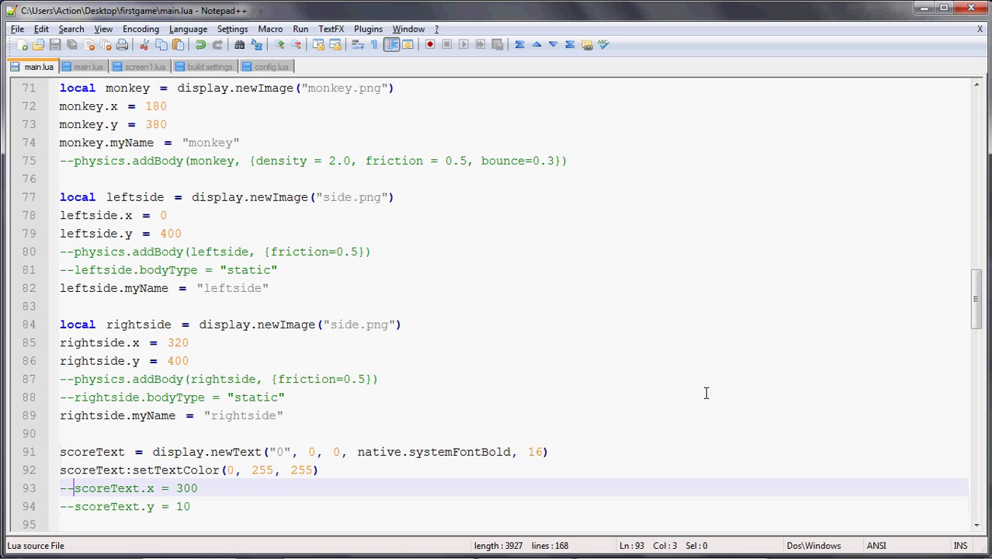
left_click(78, 487)
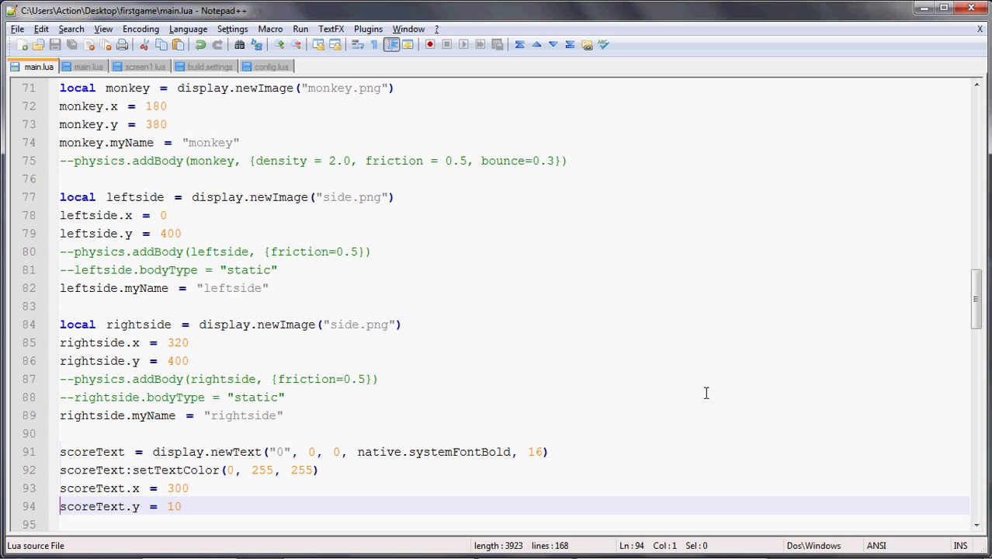
mouse_move(730, 212)
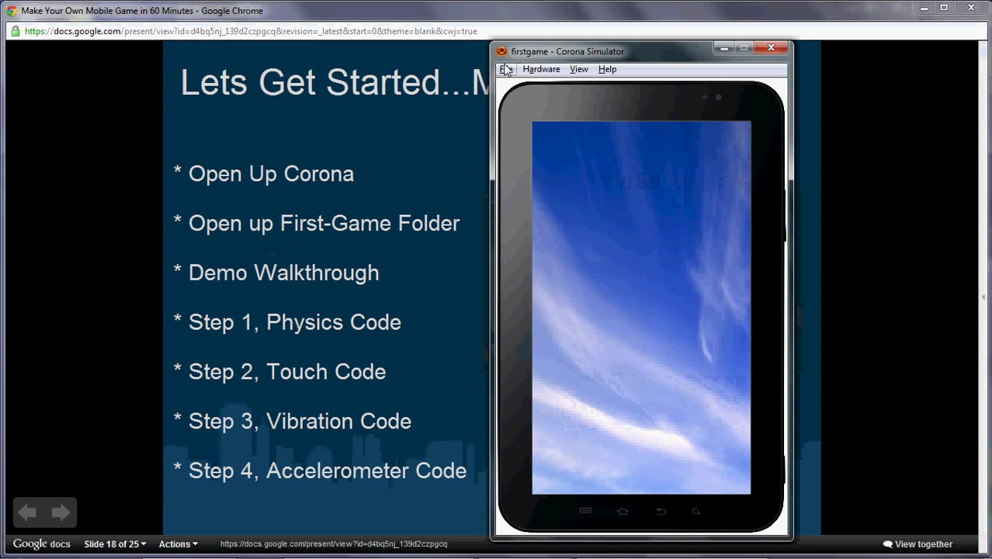
- Relaunch firstgame so the monkey, banana, side walls, ground and score appear without physics
left_click(506, 68)
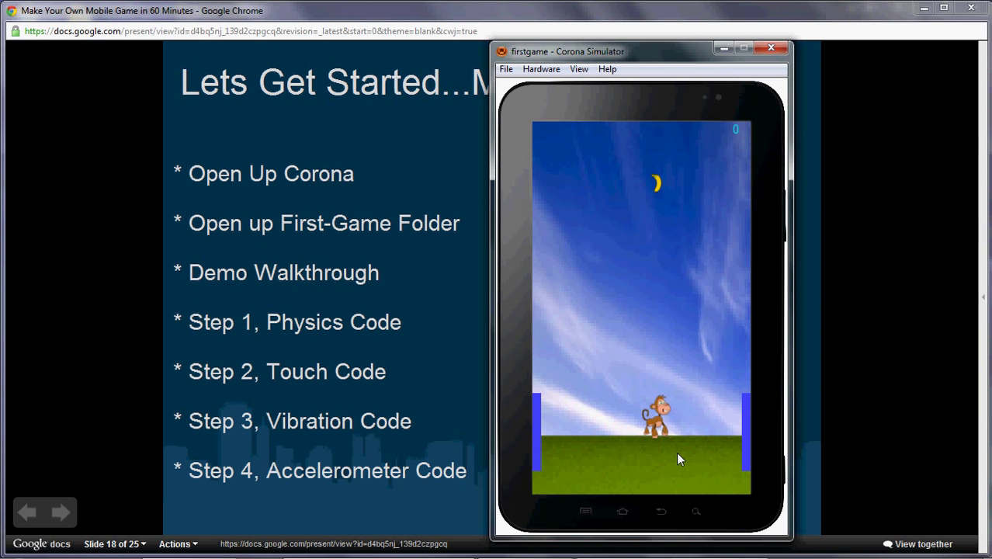
mouse_move(576, 409)
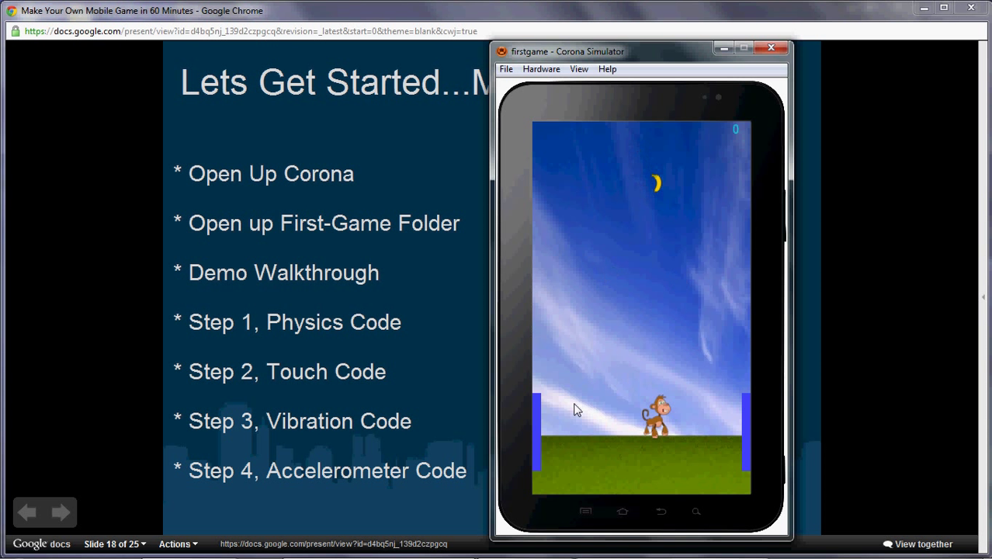
mouse_move(726, 139)
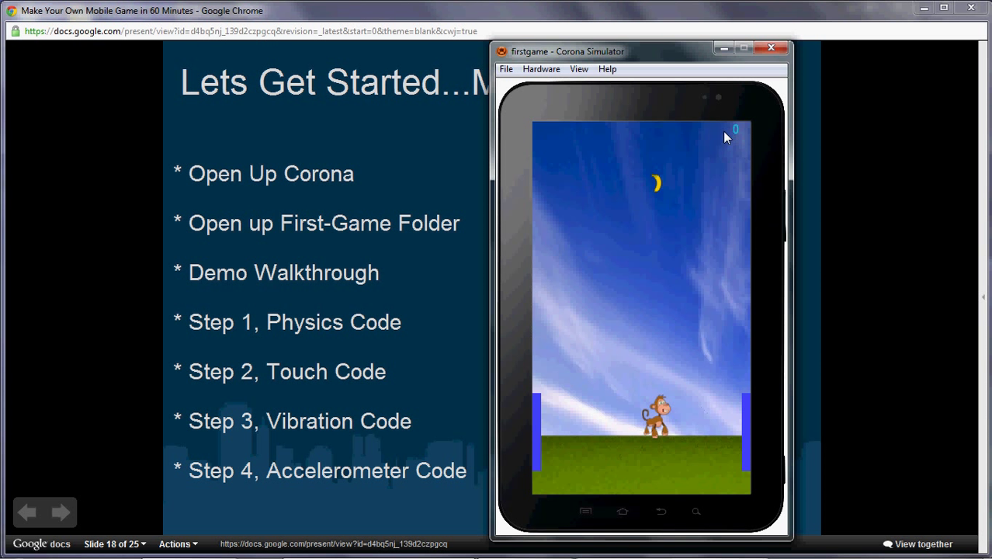
mouse_move(724, 214)
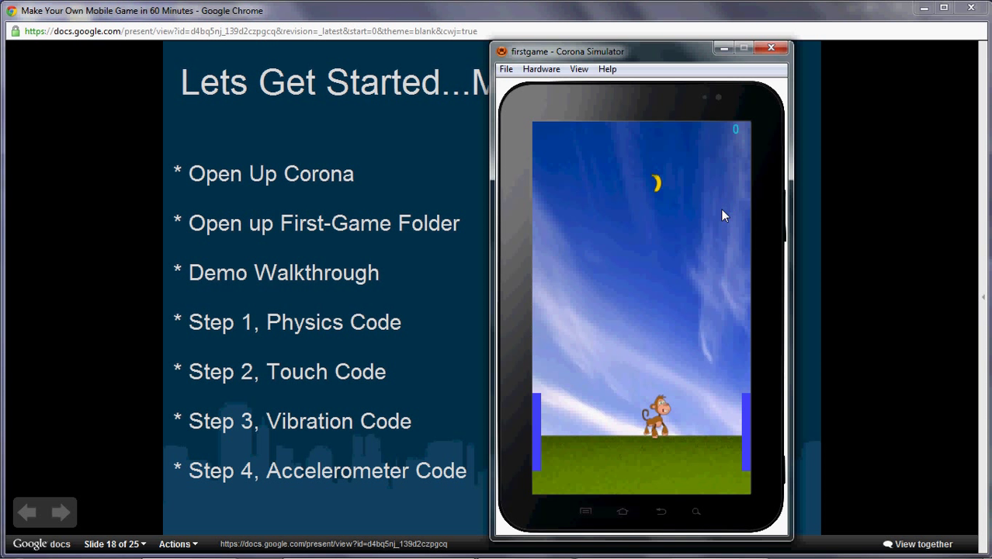
mouse_move(807, 124)
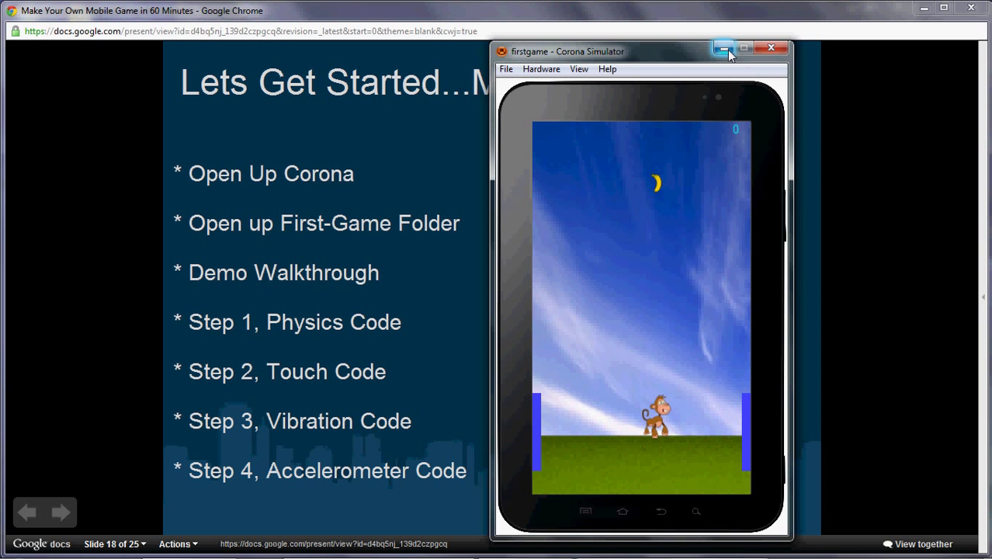
mouse_move(723, 48)
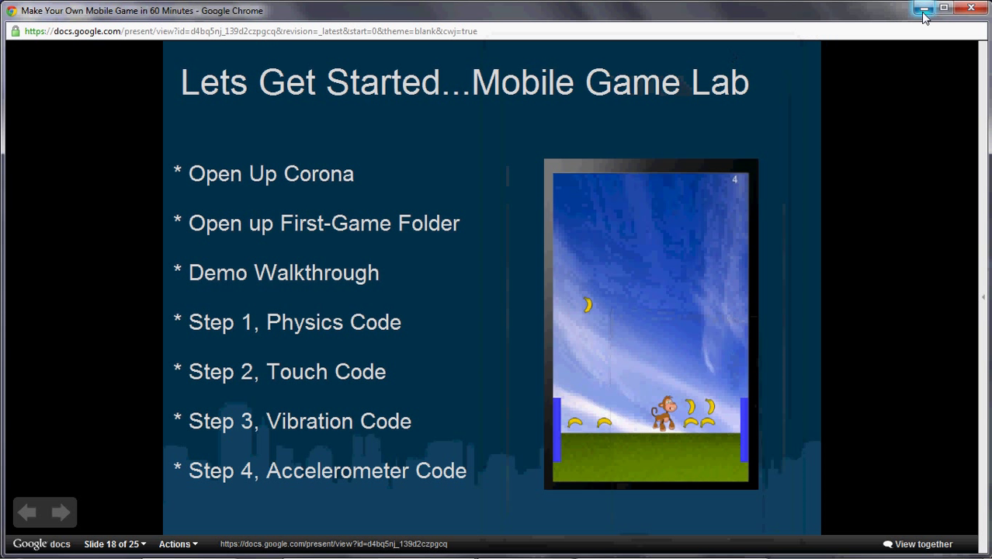
- Minimize the Chrome Google Slides window to return to main.lua
left_click(923, 9)
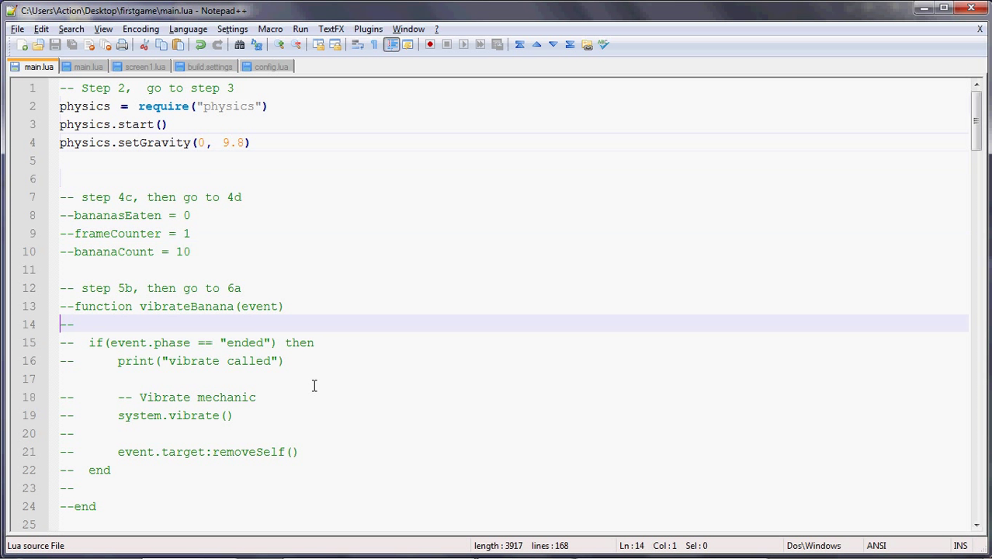
- Uncomment physics.addBody for ground, banana and monkey, plus ground.bodyType static and banana.rotation
scroll("down", 3)
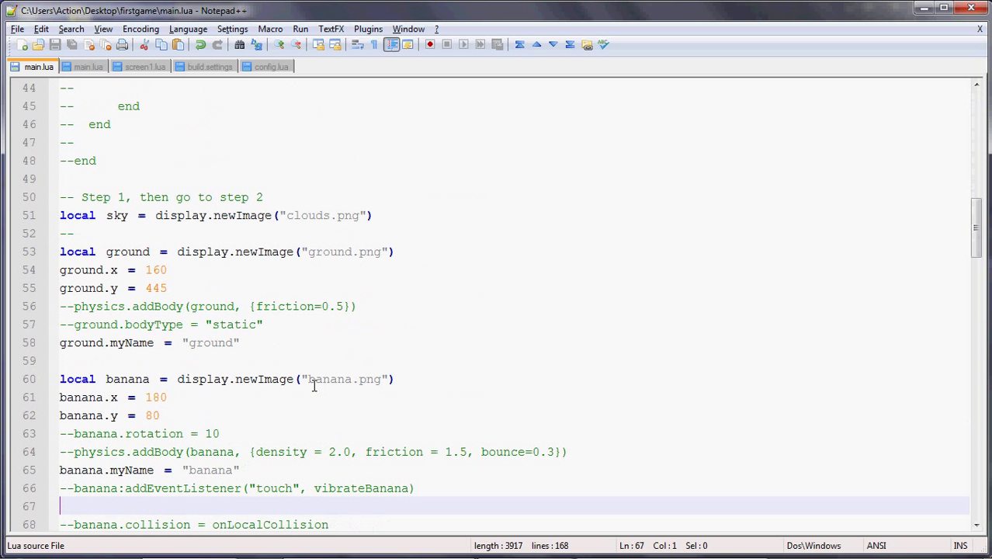
scroll("down", 3)
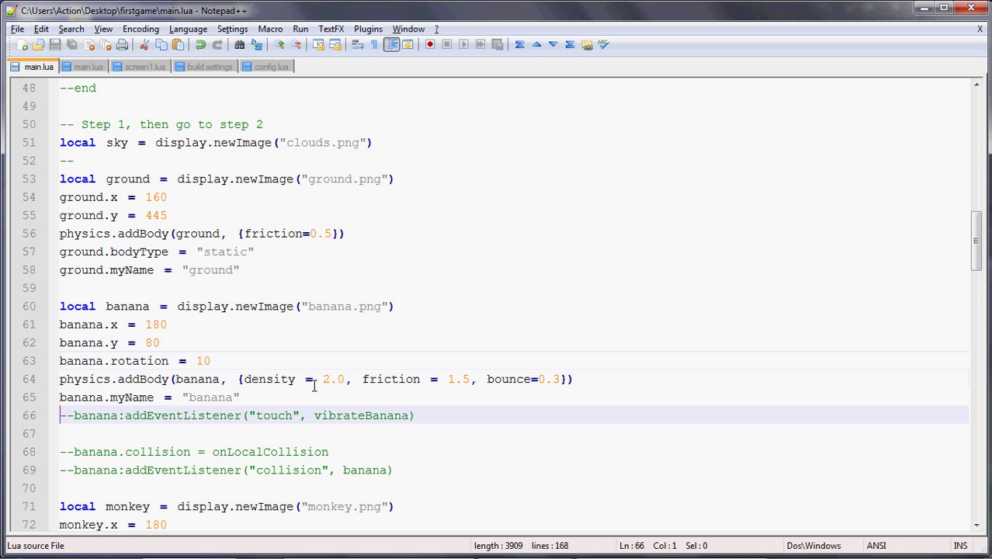
left_click(70, 378)
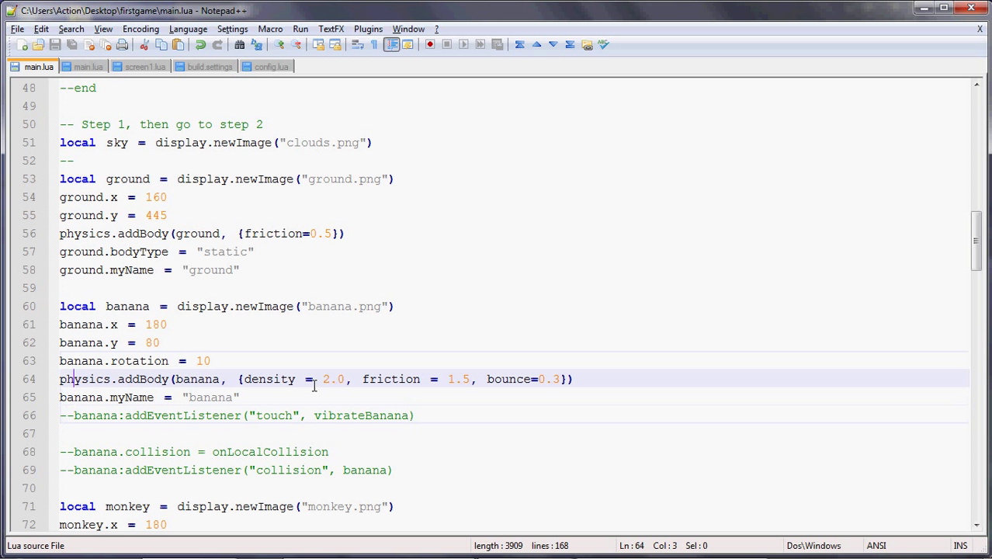
left_click(486, 379)
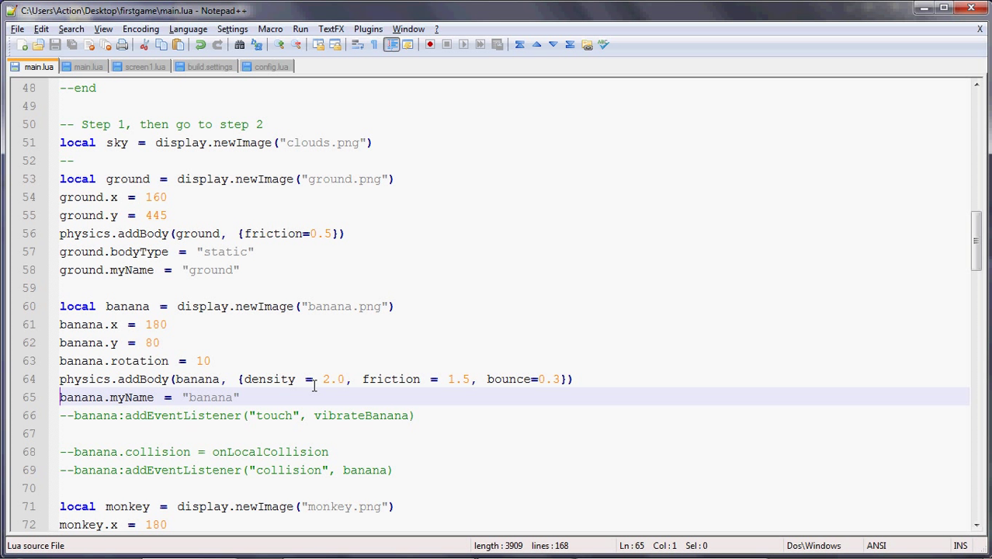
scroll("down", 3)
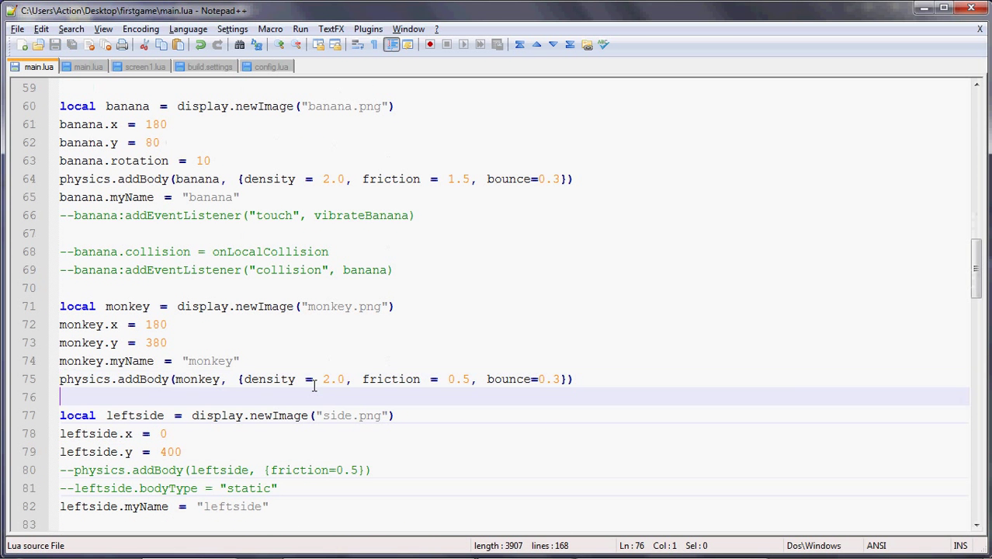
- Uncomment physics.addBody and bodyType = "static" for leftside and rightside with 0.5 friction
scroll("down", 3)
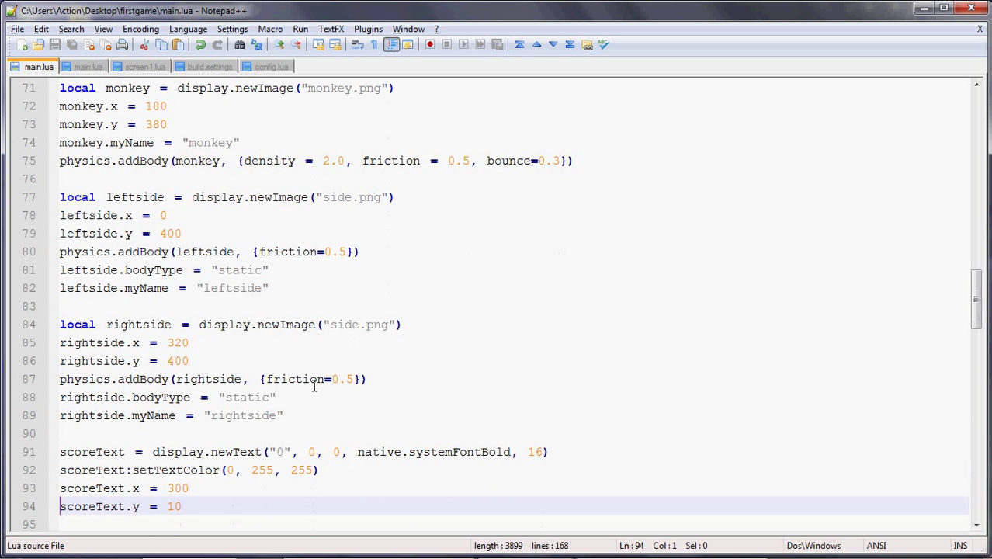
left_click(313, 397)
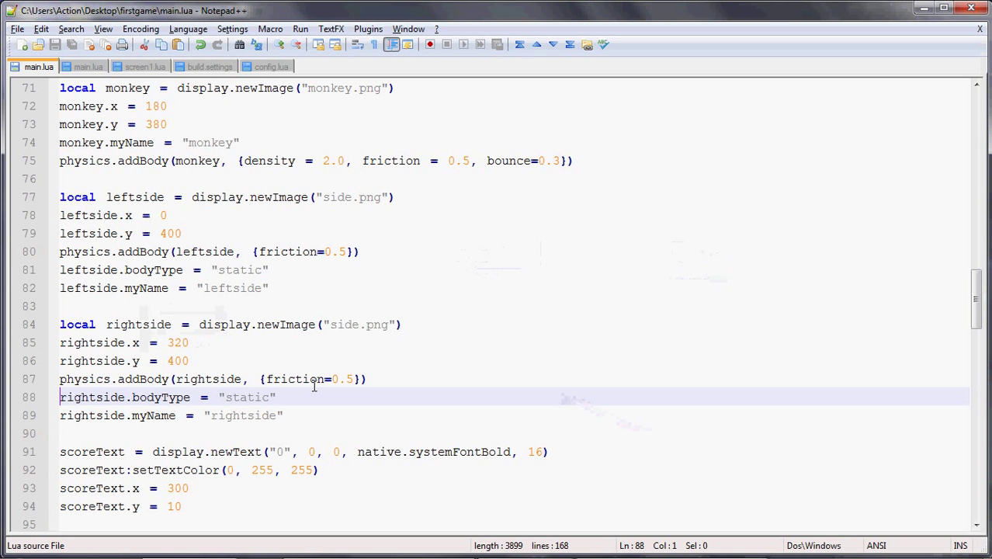
- Find 'step 3' to jump to the enterFrame listener comment near the end
scroll("down", 3)
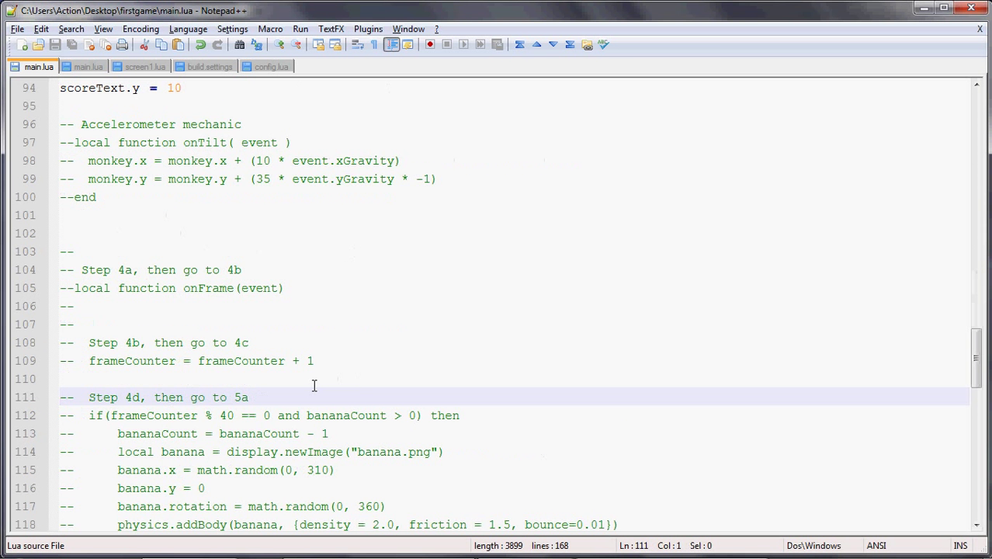
scroll("up", 3)
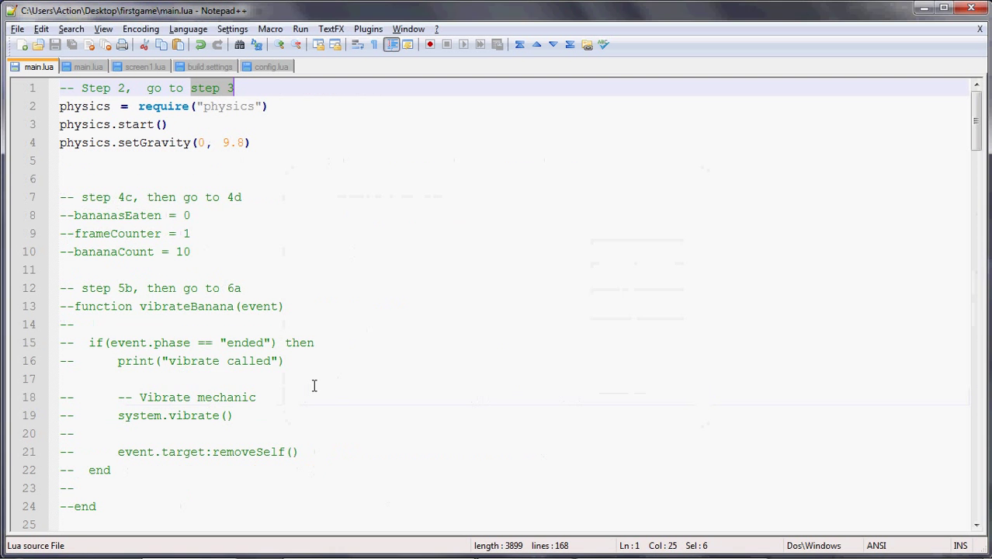
left_click(637, 223)
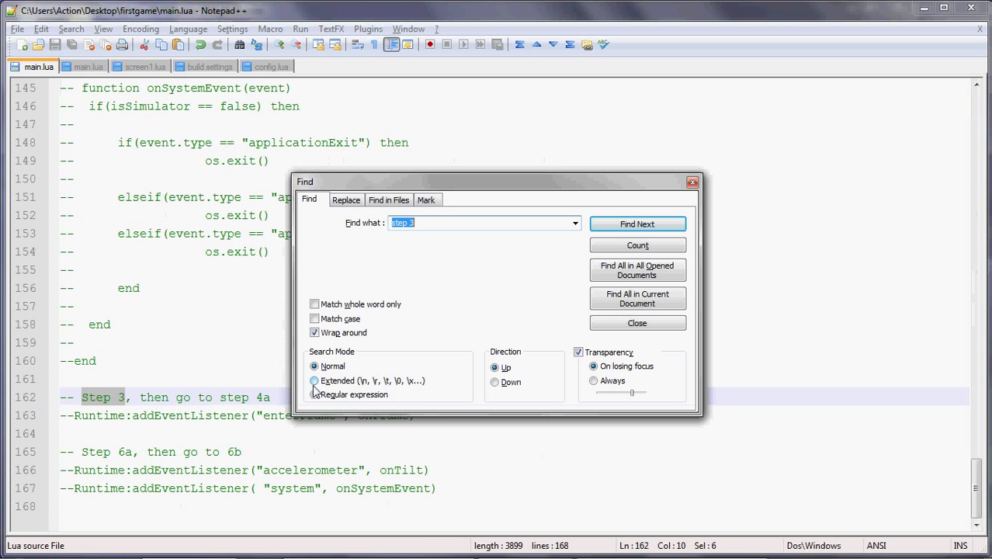
left_click(637, 323)
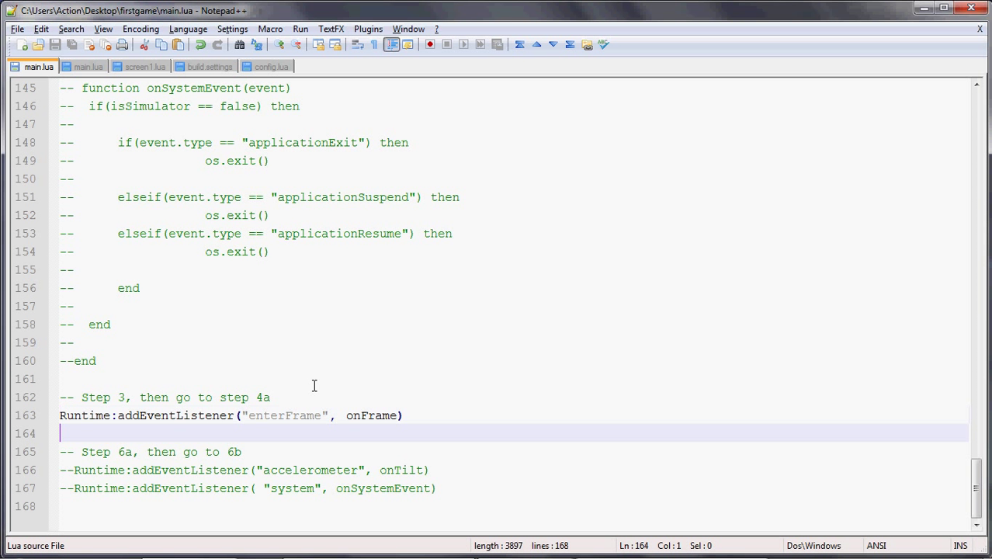
- Uncomment the Runtime:addEventListener("enterFrame", onFrame) line
left_click(345, 416)
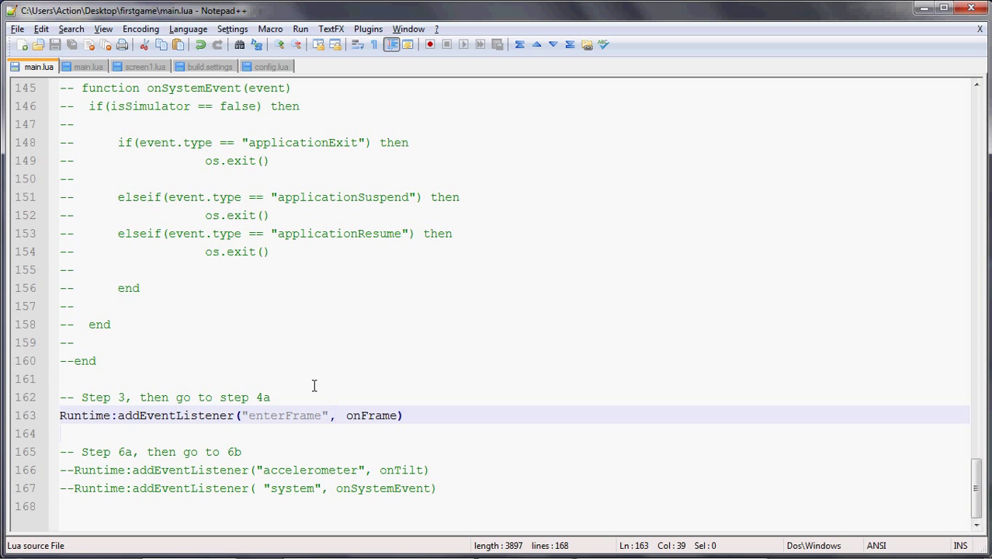
left_click(350, 416)
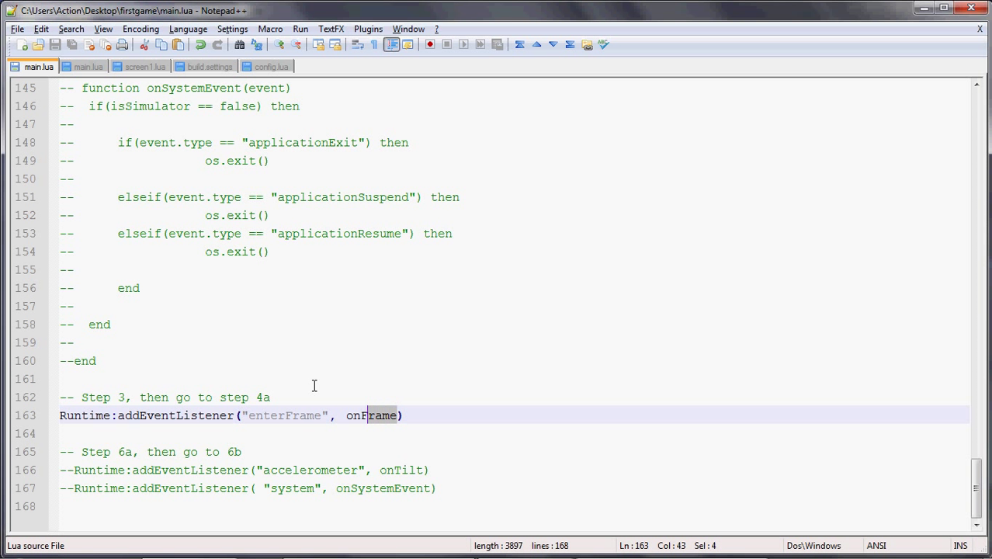
double_click(373, 416)
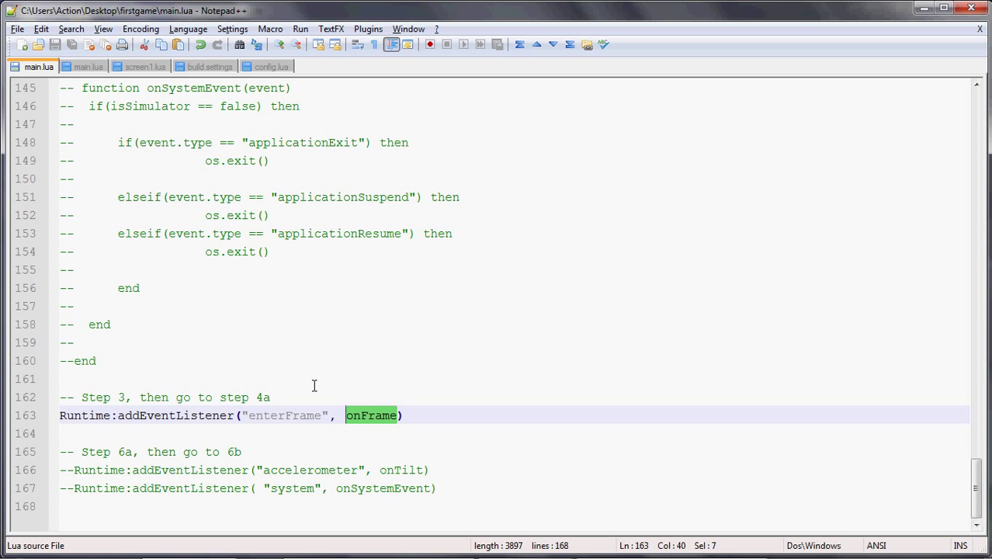
left_click(62, 416)
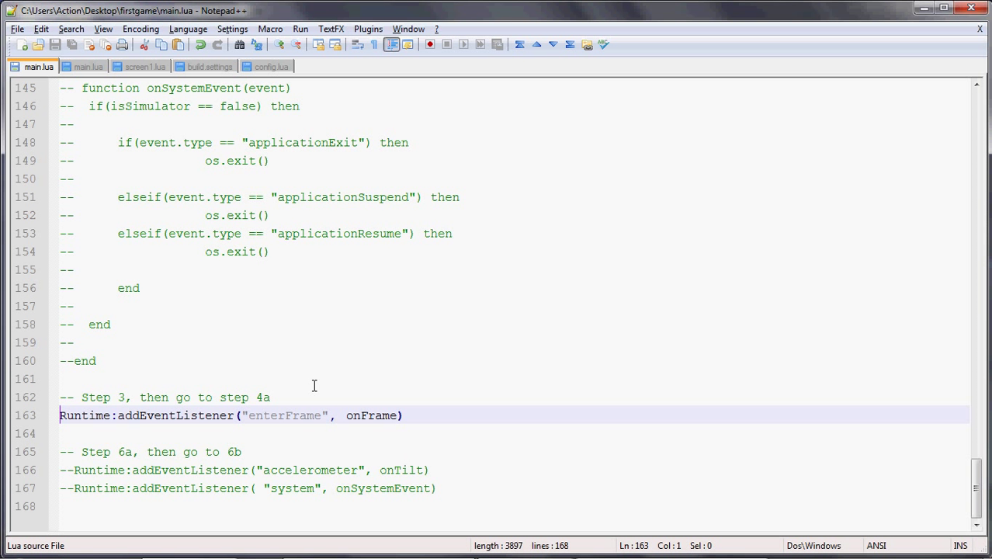
- Uncomment bananasEaten = 0 and frameCounter = 1 in Step 4c, leaving bananaCount commented
left_click(346, 416)
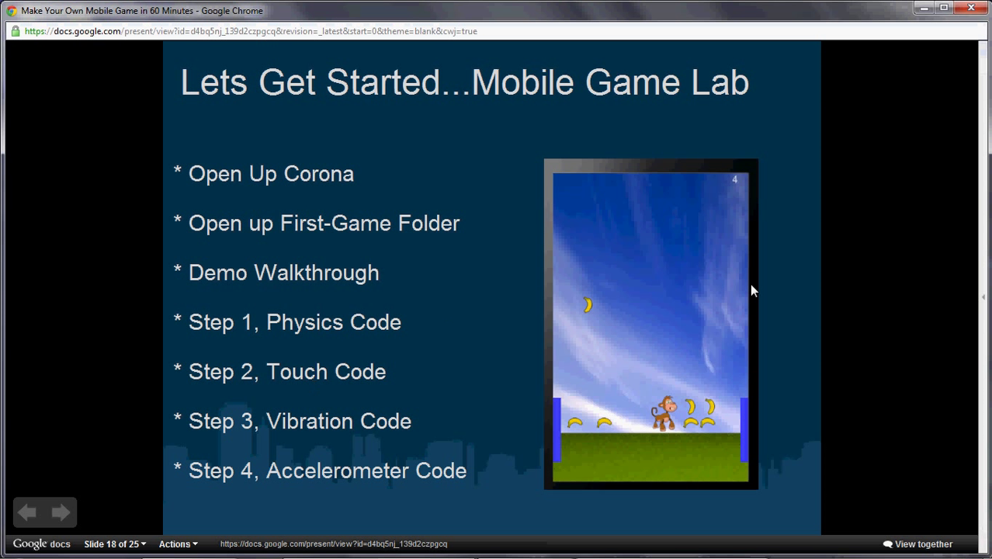
mouse_move(759, 177)
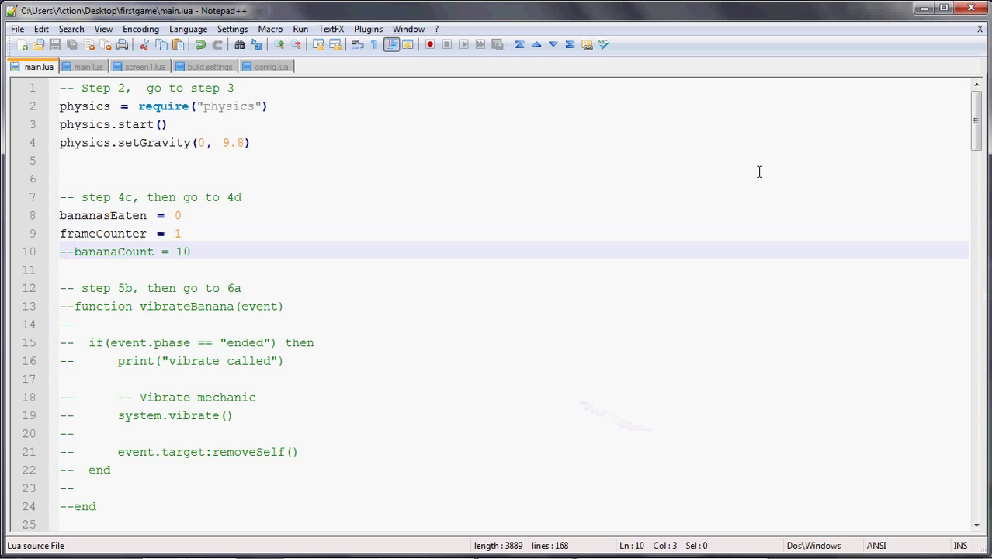
- Find 'step 4d' and uncomment onFrame's counter and banana-spawning block through banana.myName = "banana"
left_click(75, 251)
type("step 4d")
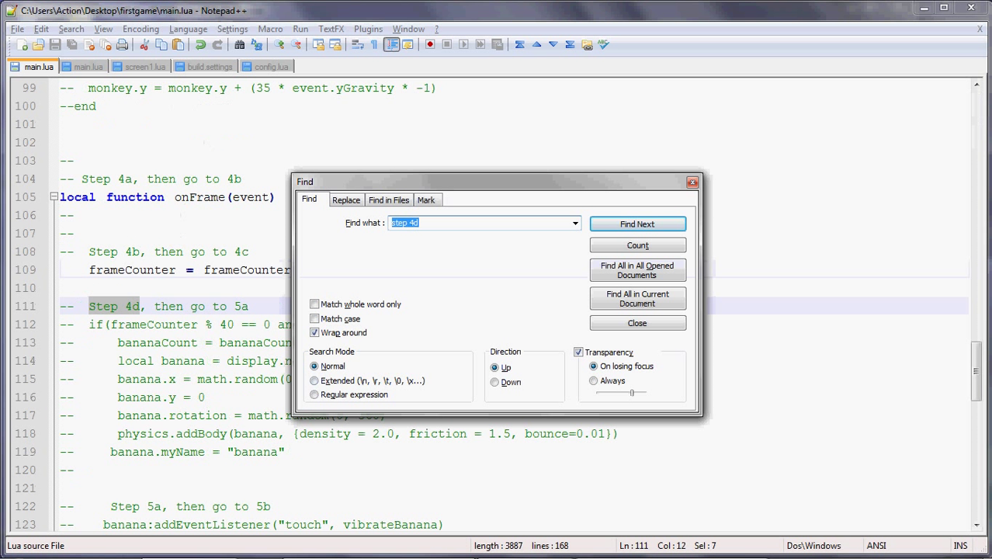
left_click(636, 322)
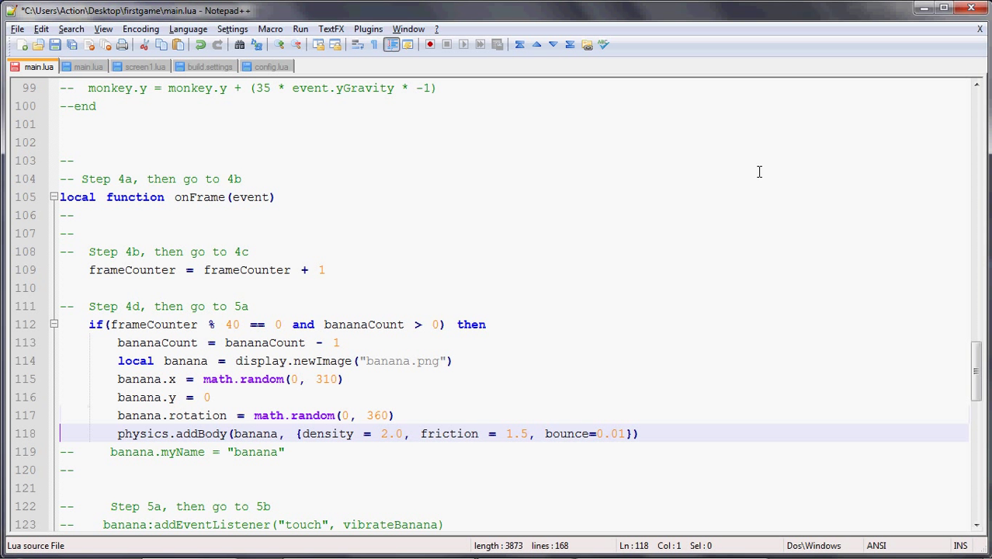
left_click(14, 44)
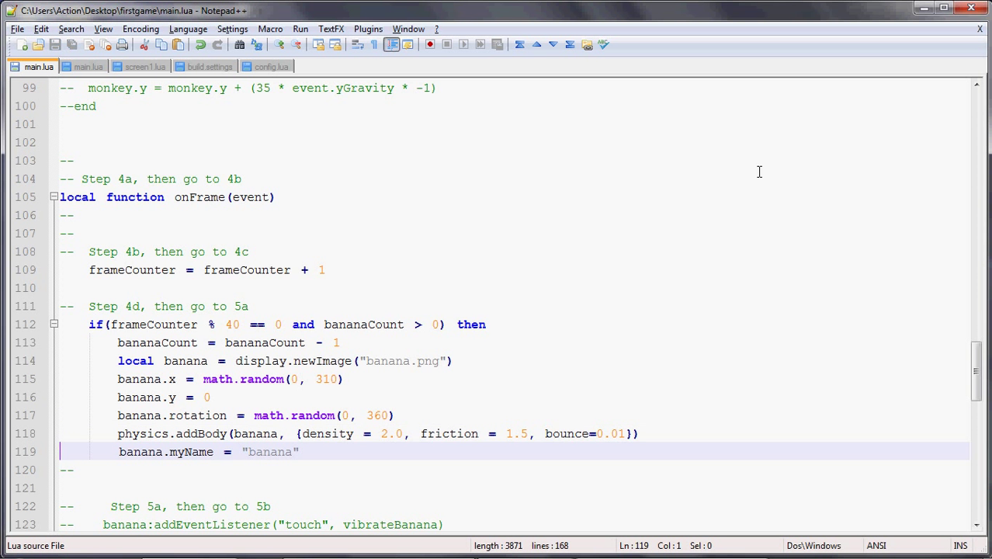
- Uncomment both closing 'end' lines of the counter if block and the onFrame function
scroll("down", 3)
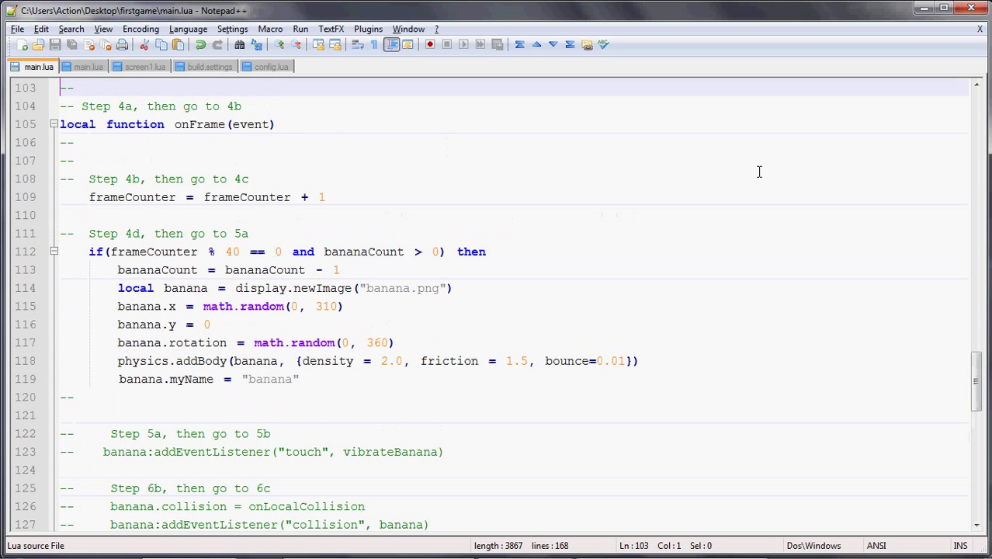
scroll("down", 3)
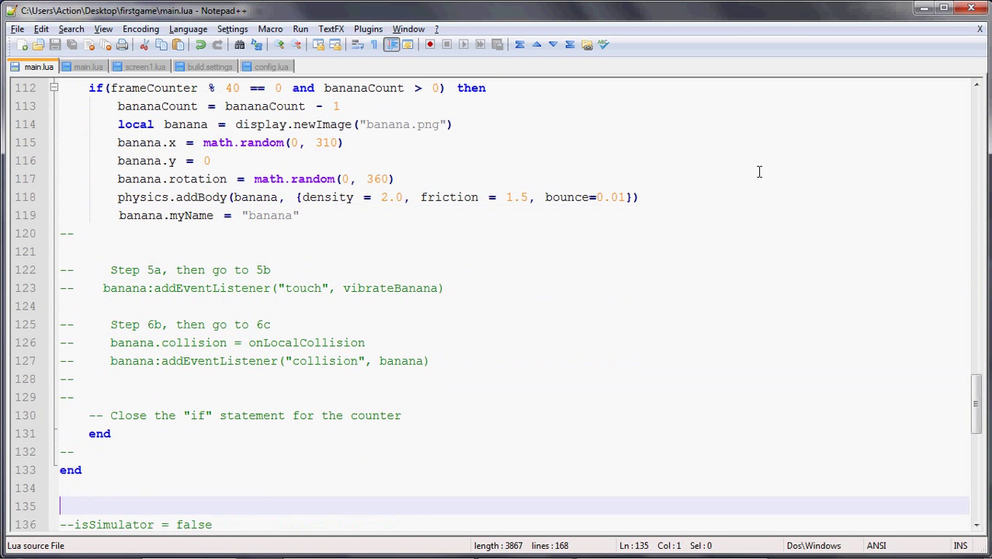
left_click(71, 469)
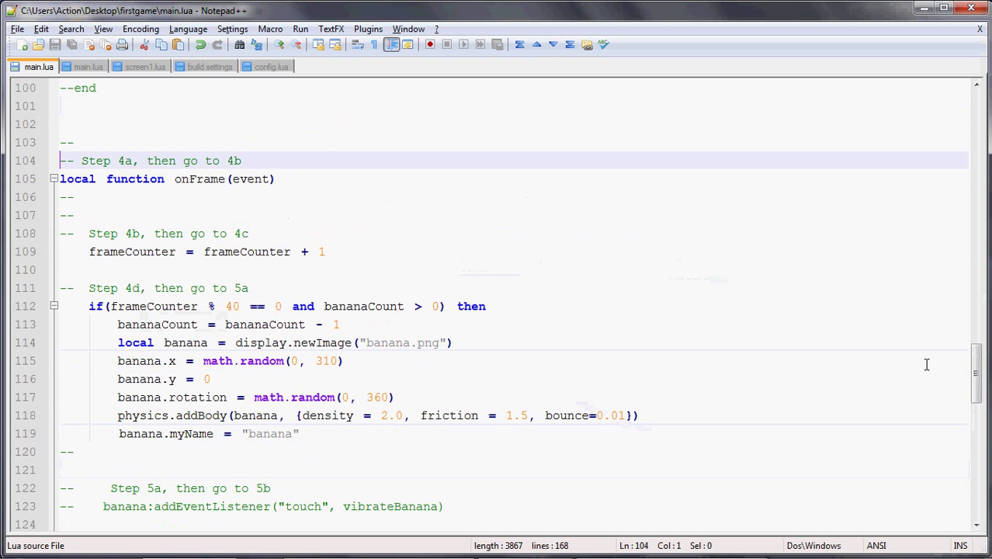
scroll("down", 3)
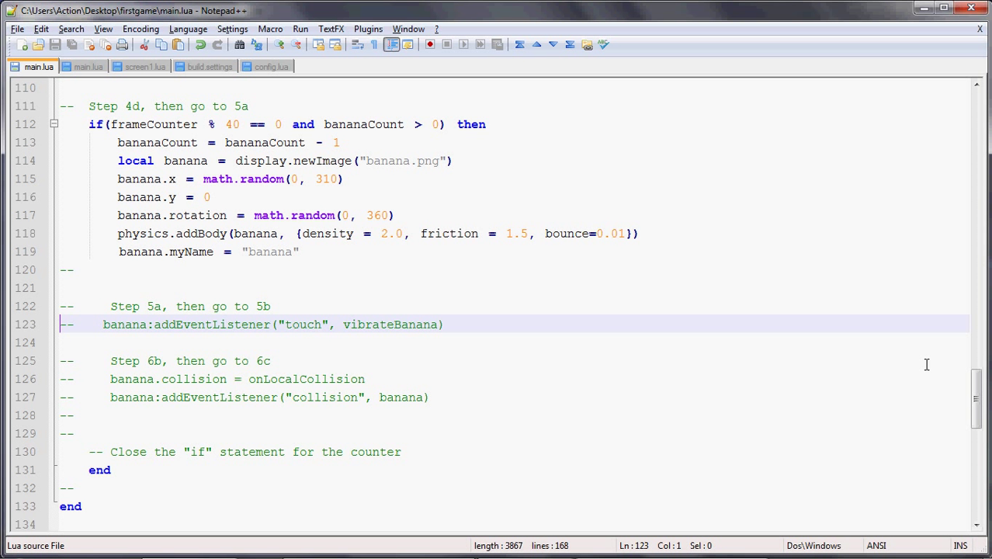
mouse_move(910, 484)
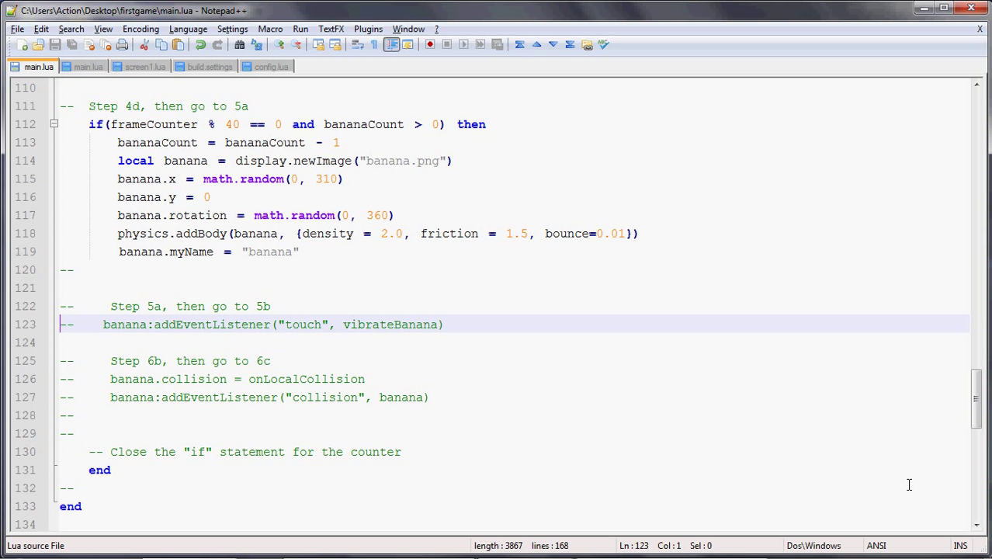
mouse_move(737, 332)
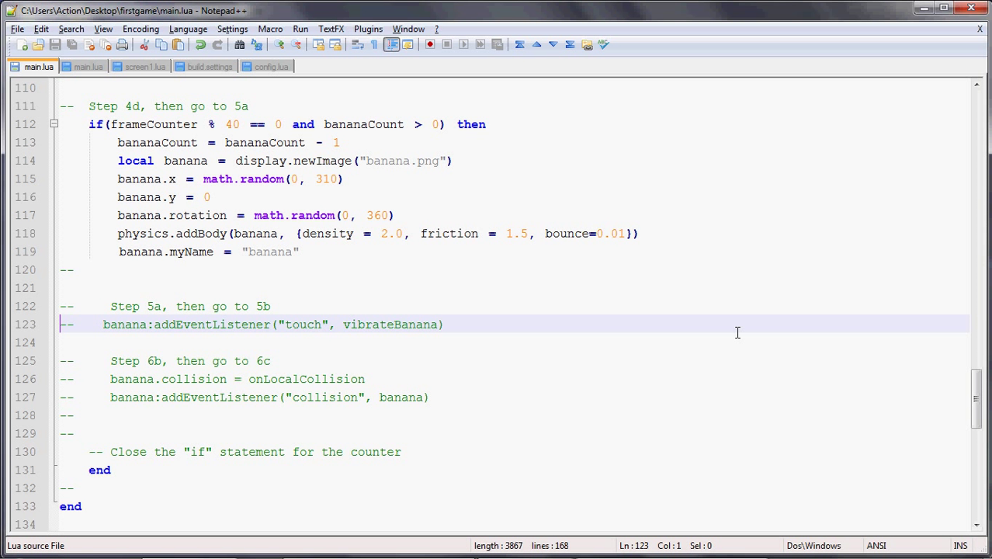